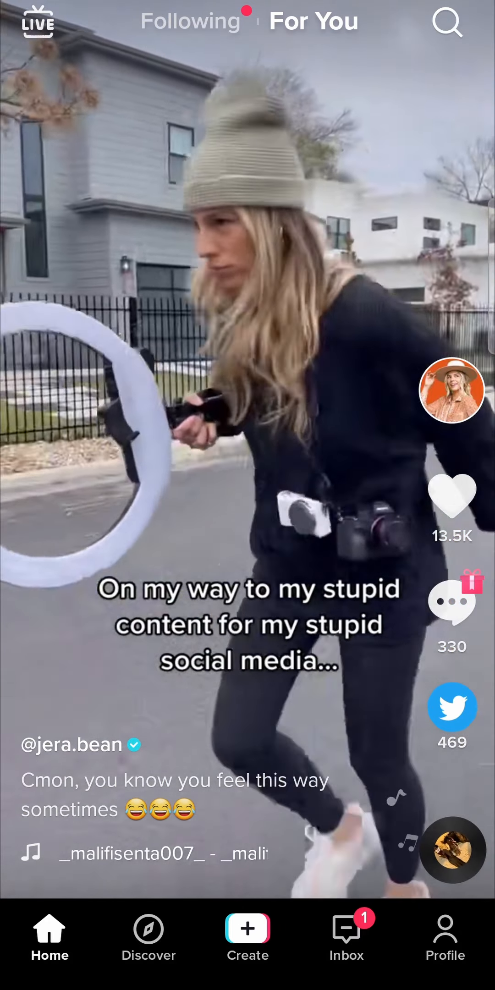
Switch from the For You feed to your own TikTok profile page
left_click(445, 935)
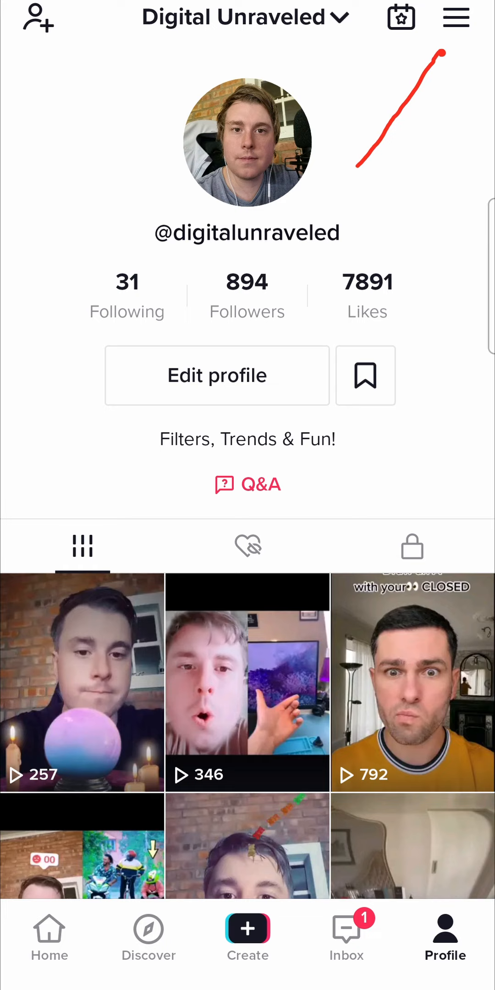
Open Settings and privacy through the profile's top-right menu
left_click(455, 17)
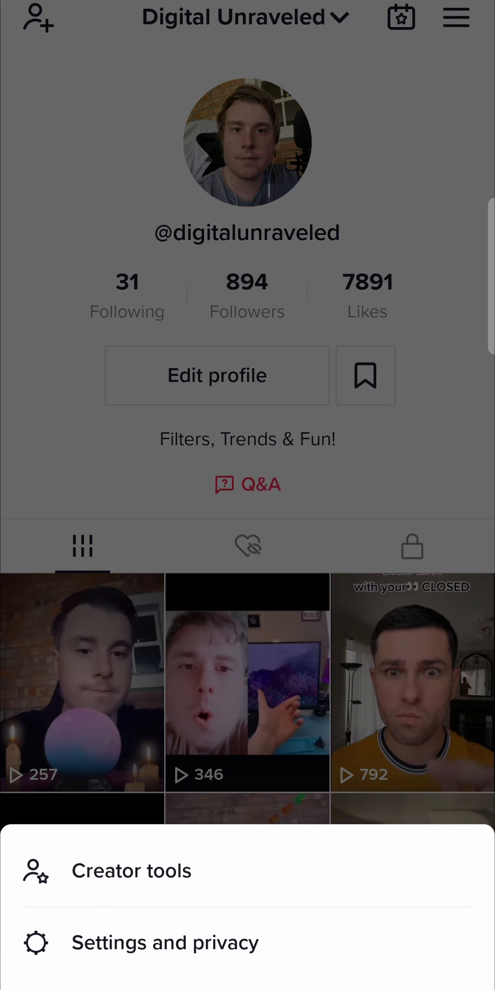
left_click(165, 942)
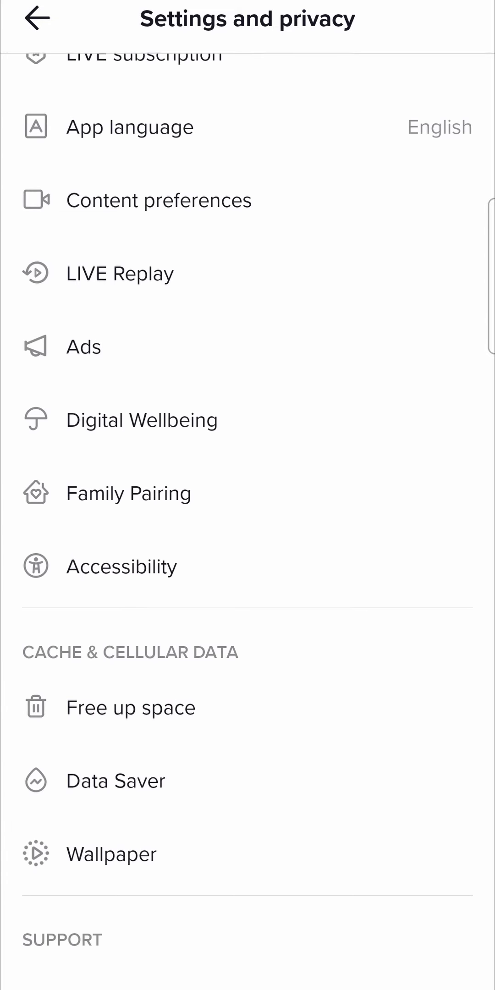
Scroll to the Support section and choose Report a Problem
scroll("down", 3)
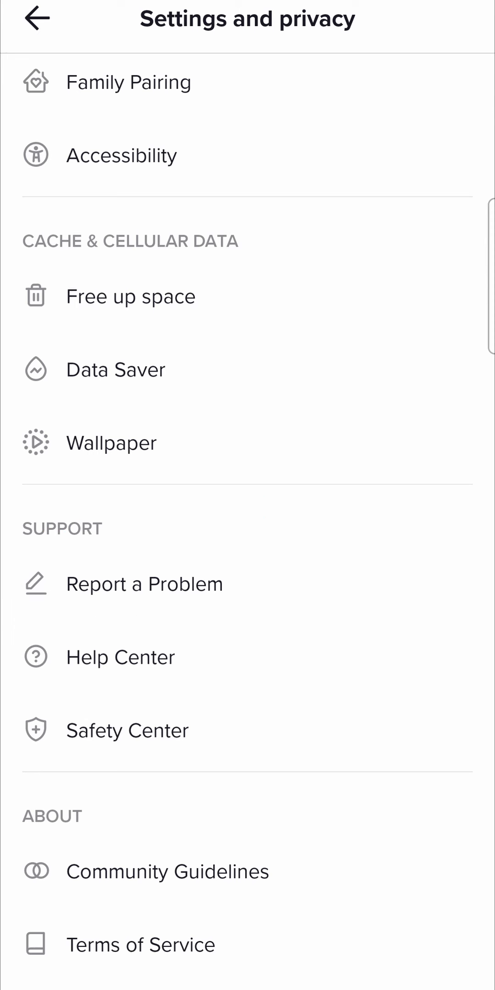
left_click(145, 583)
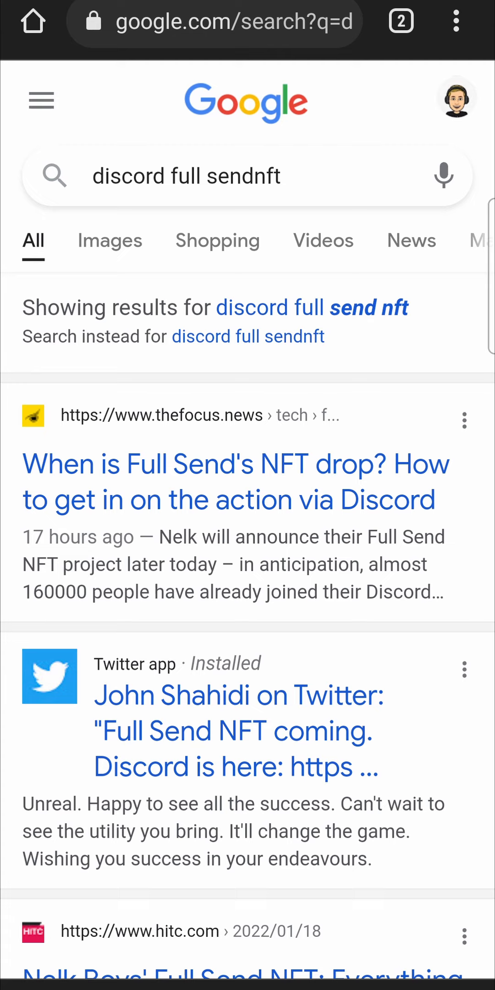
Search 'feed' in a new Chrome tab and scroll TikTok's Share your feedback form
left_click(456, 22)
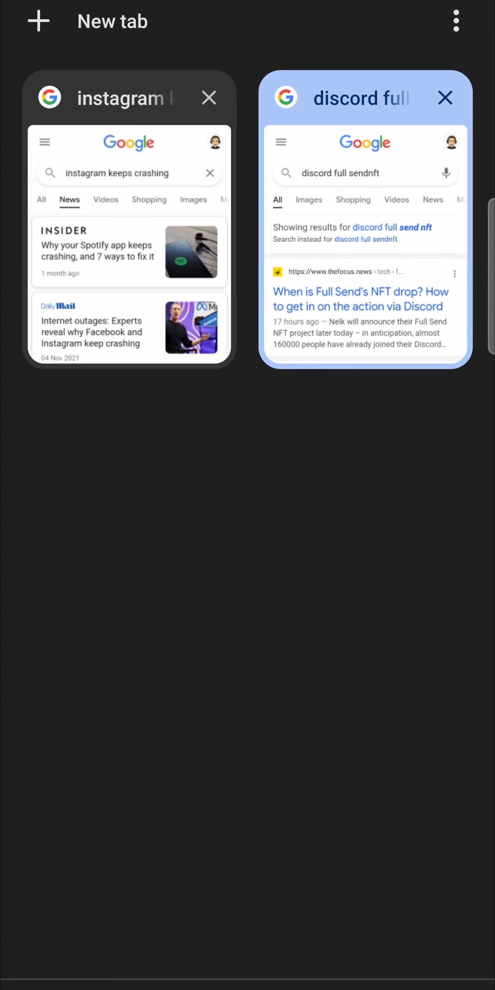
left_click(39, 20)
type("tiktok")
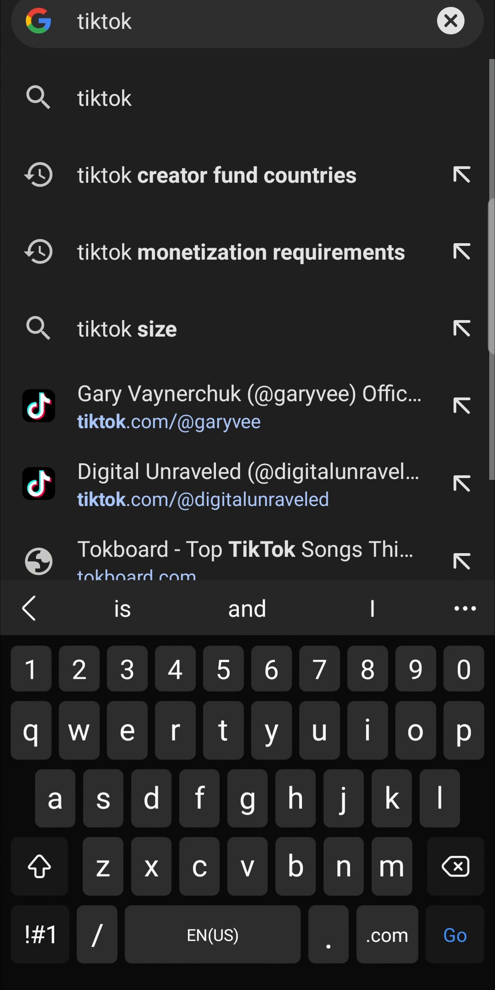
type("feed")
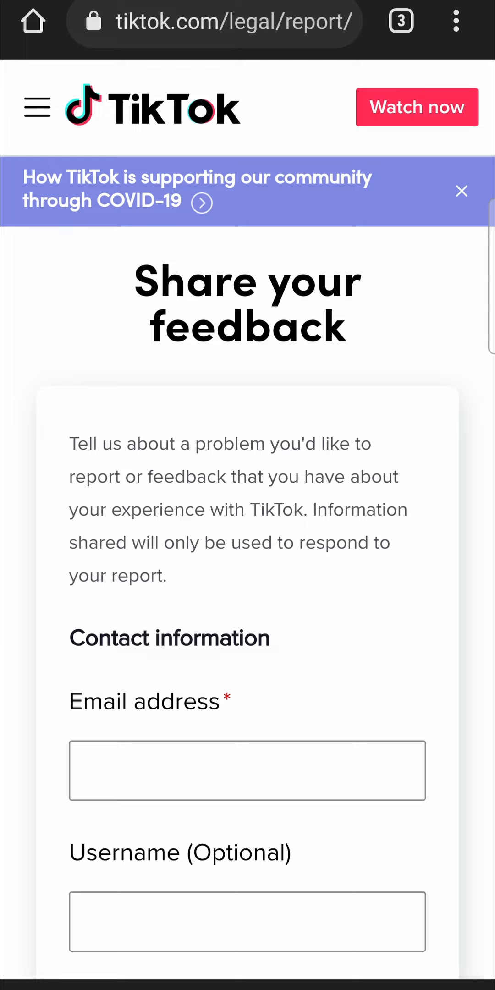
scroll("down", 3)
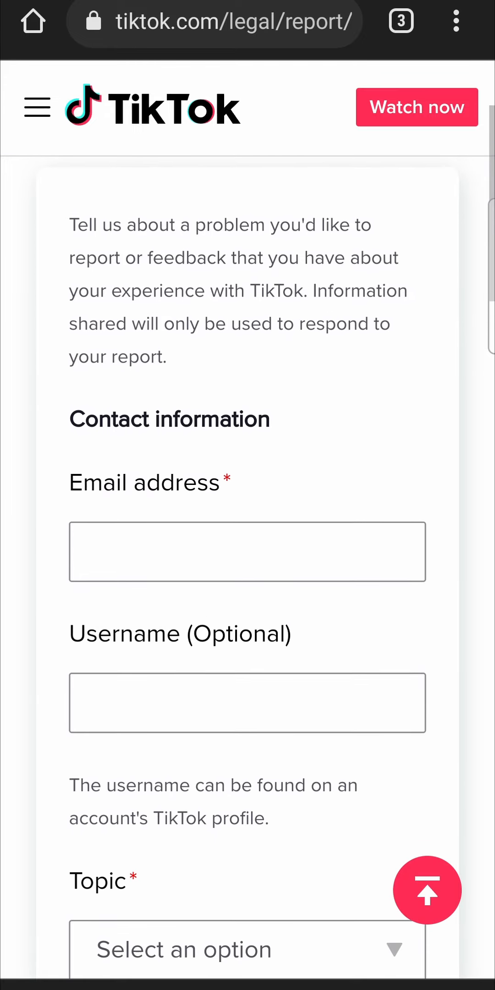
scroll("down", 3)
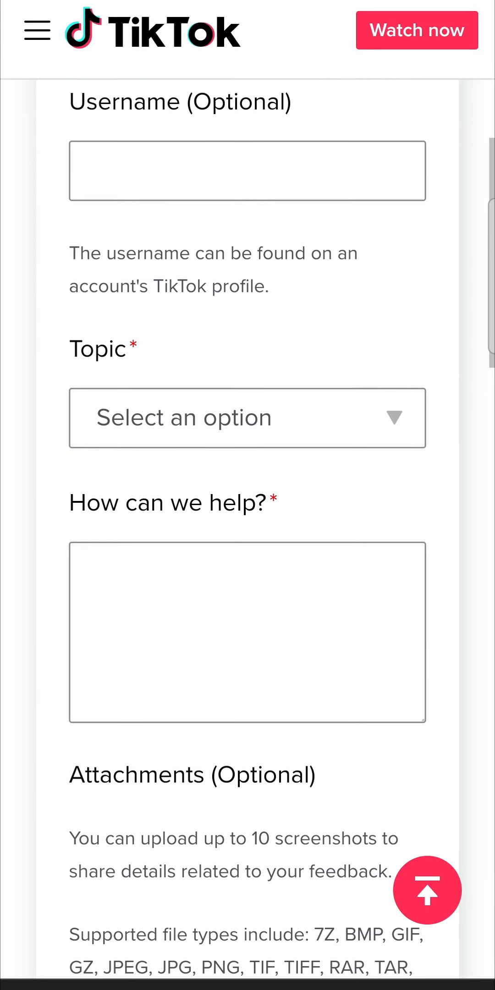